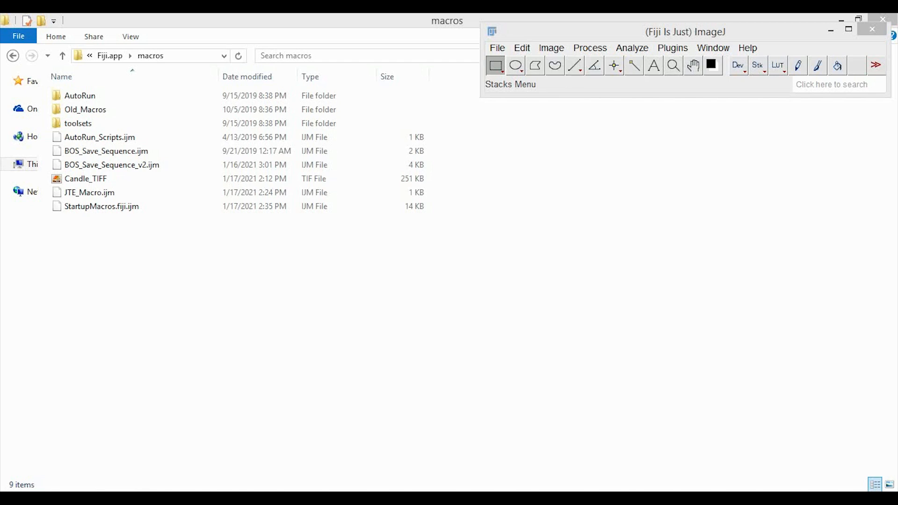
Browse to JTE_Macro.ijm in the macros folder via Macros > Edit, then cancel the dialog.
{"action": "left_click", "coordinate": [672, 47]}
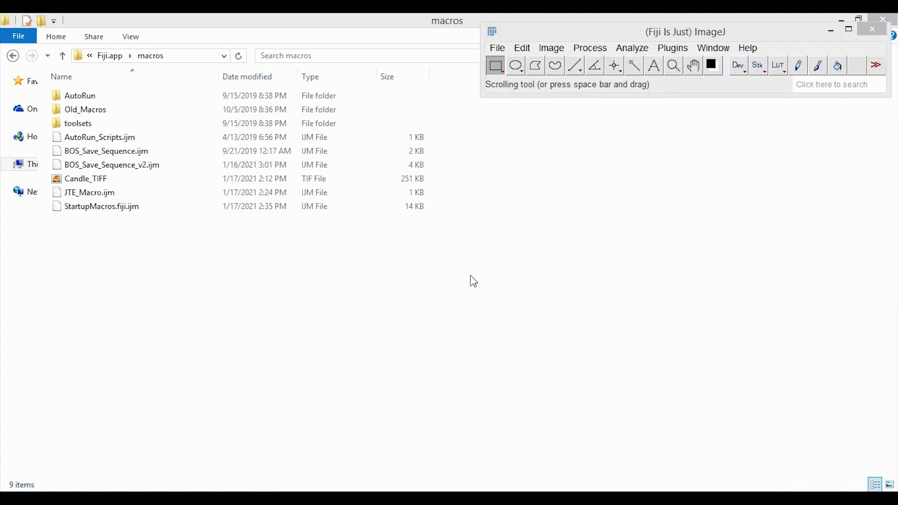
{"action": "left_click", "coordinate": [673, 48]}
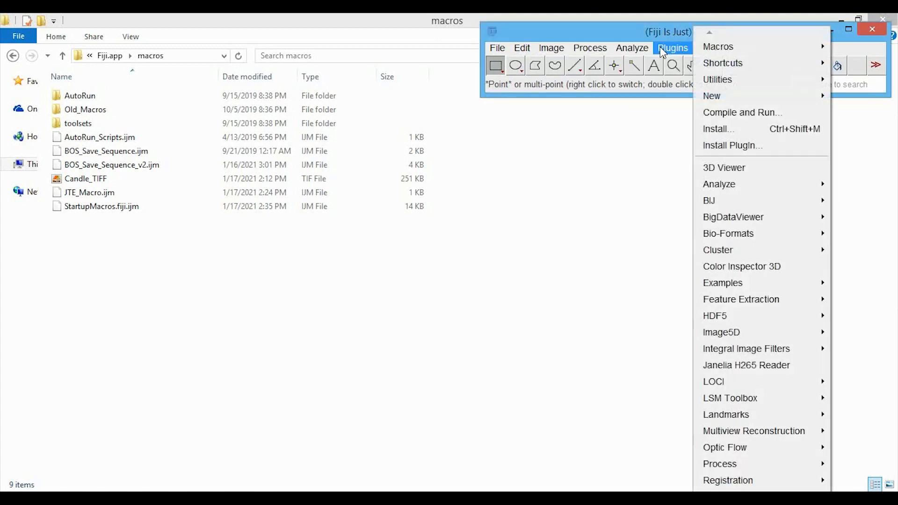
{"action": "mouse_move", "coordinate": [717, 47]}
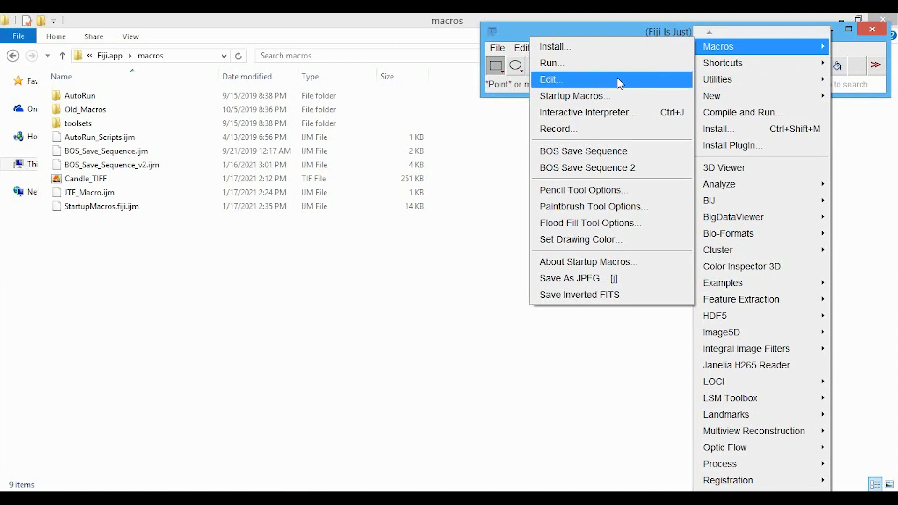
{"action": "left_click", "coordinate": [551, 79]}
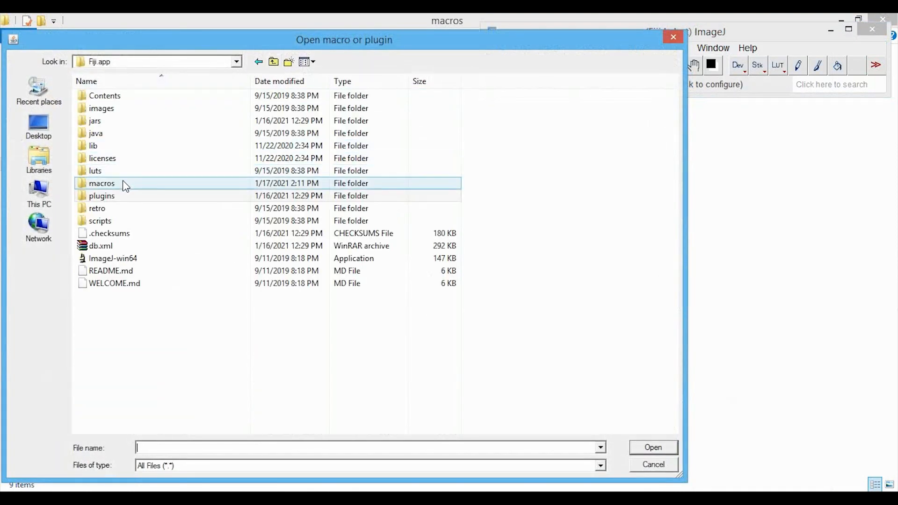
{"action": "double_click", "coordinate": [102, 184]}
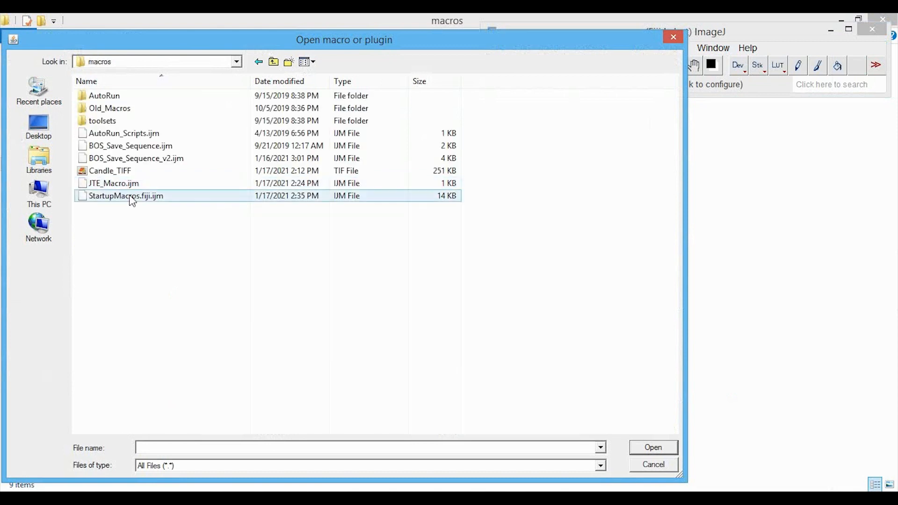
{"action": "left_click", "coordinate": [113, 183]}
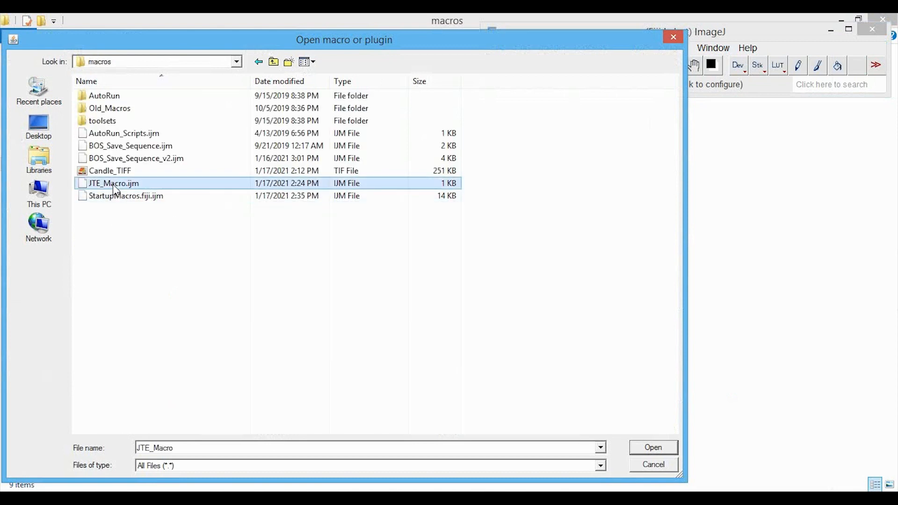
{"action": "left_click", "coordinate": [651, 447]}
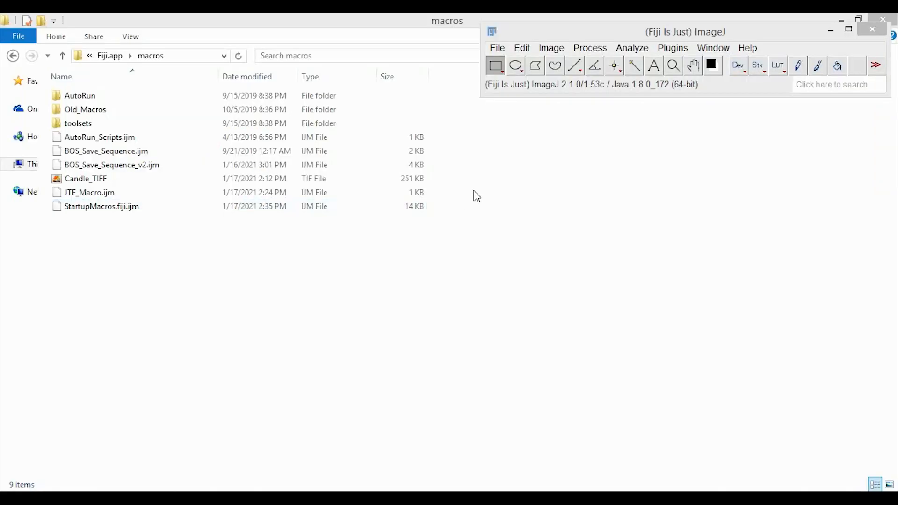
Open the Candle_TIFF stack and run the macro that splits it into images.
{"action": "left_click", "coordinate": [99, 137]}
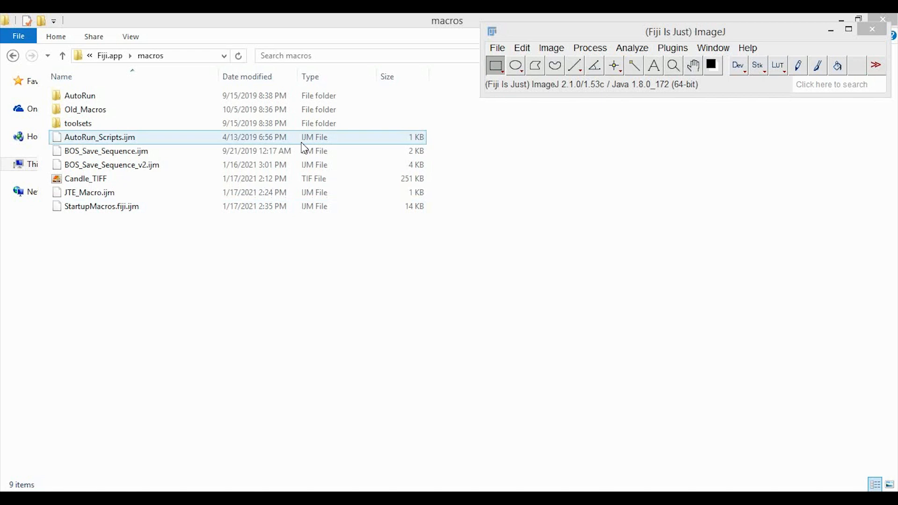
{"action": "left_click", "coordinate": [85, 178]}
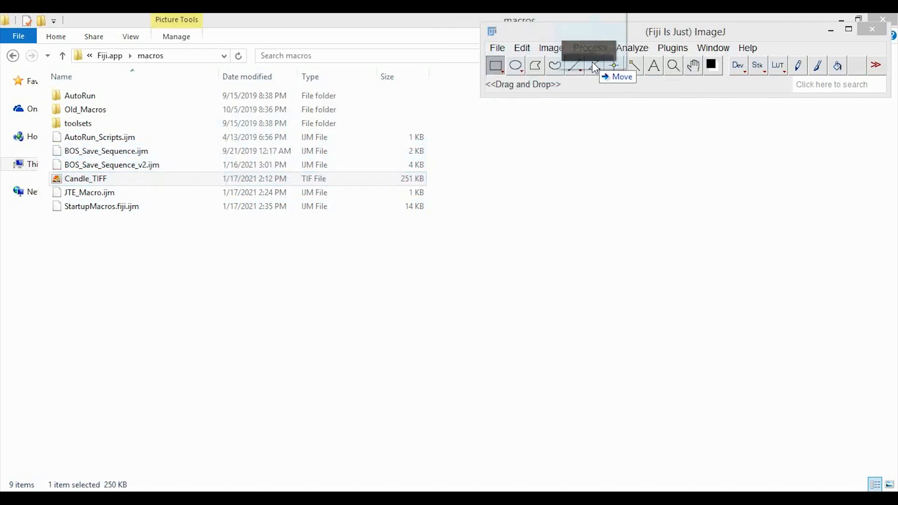
{"action": "double_click", "coordinate": [84, 178]}
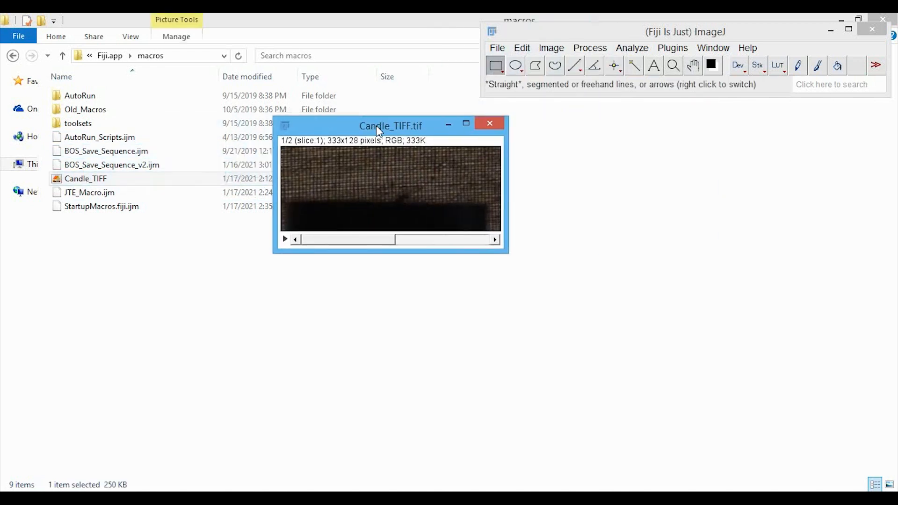
{"action": "mouse_move", "coordinate": [393, 164]}
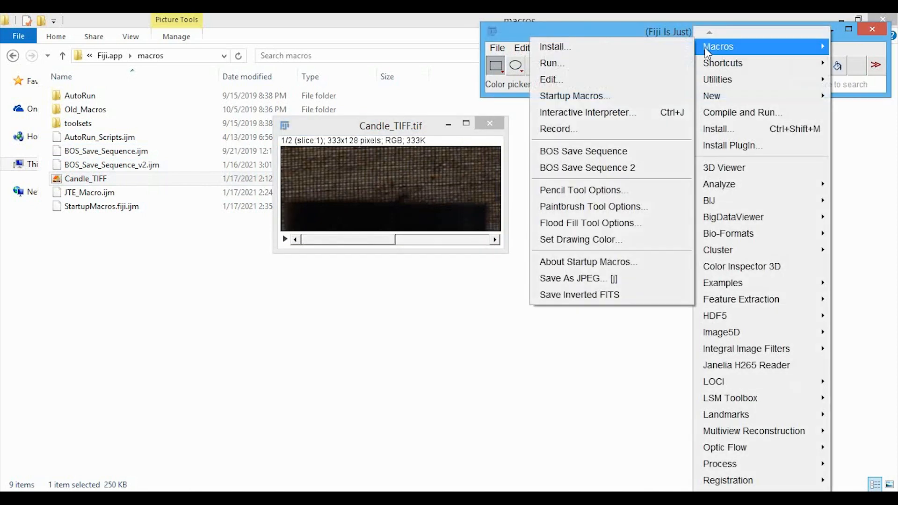
{"action": "left_click", "coordinate": [550, 64]}
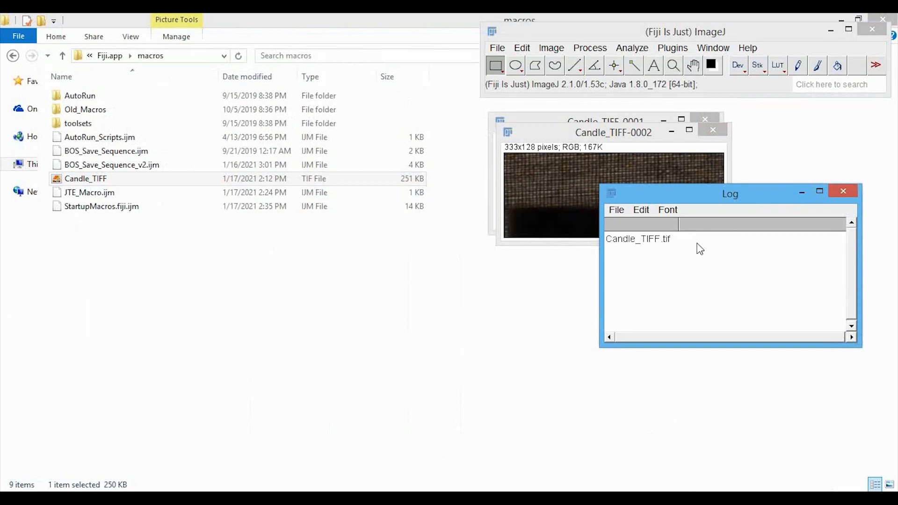
{"action": "mouse_move", "coordinate": [784, 248]}
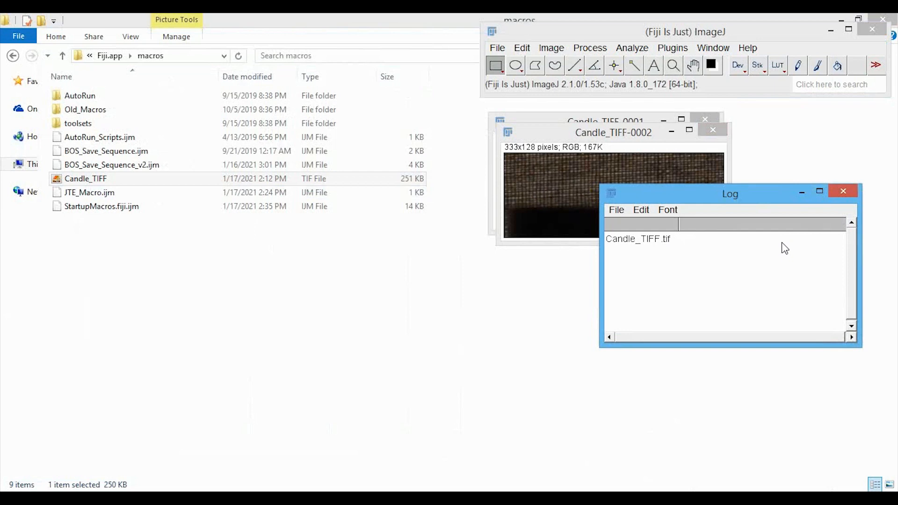
{"action": "mouse_move", "coordinate": [692, 65]}
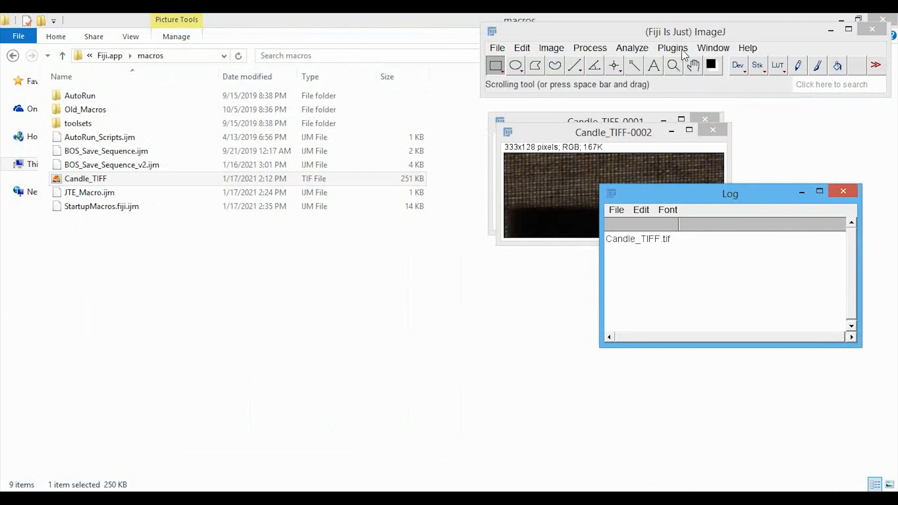
Load StartupMacros.fiji.ijm through Macros > Edit and scroll down to its end.
{"action": "left_click", "coordinate": [672, 47]}
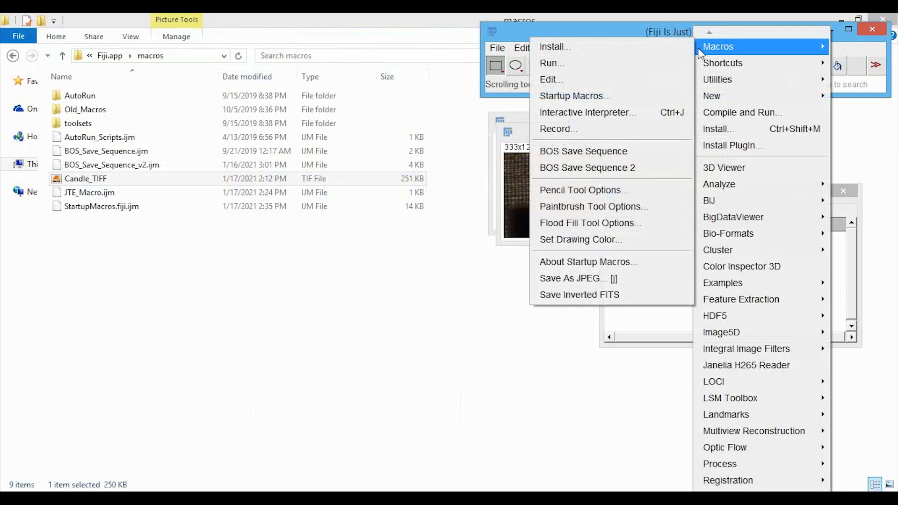
{"action": "mouse_move", "coordinate": [588, 262]}
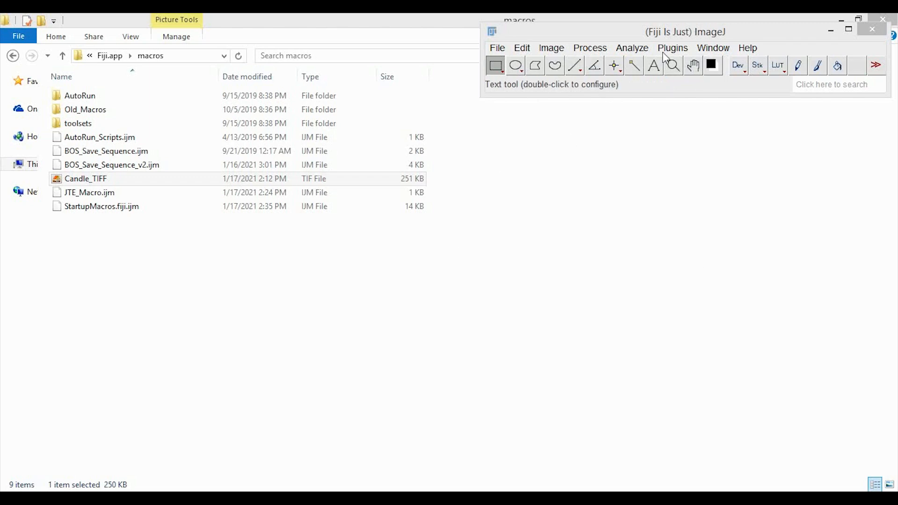
{"action": "left_click", "coordinate": [672, 48]}
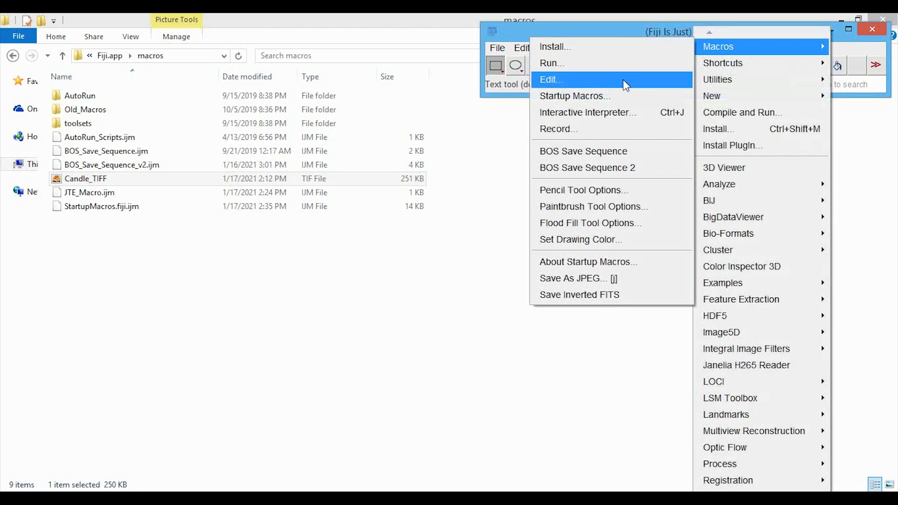
{"action": "left_click", "coordinate": [550, 80]}
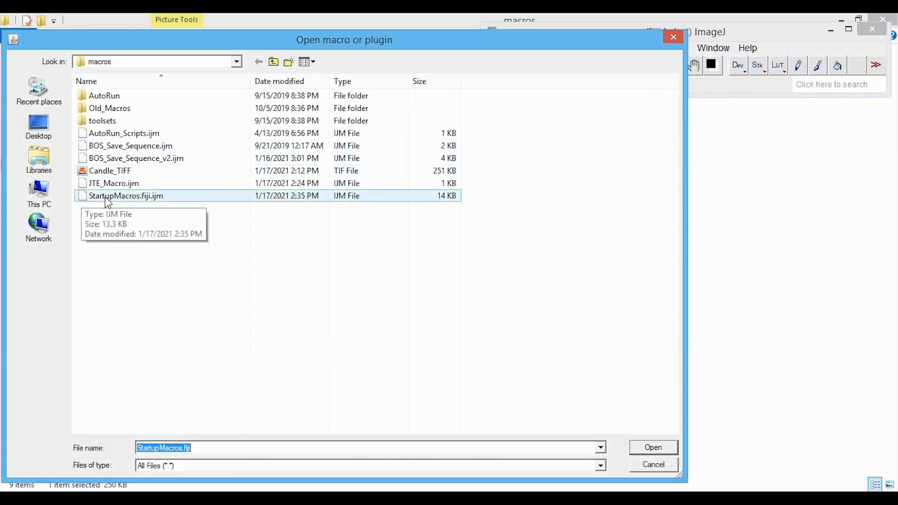
{"action": "left_click", "coordinate": [652, 447]}
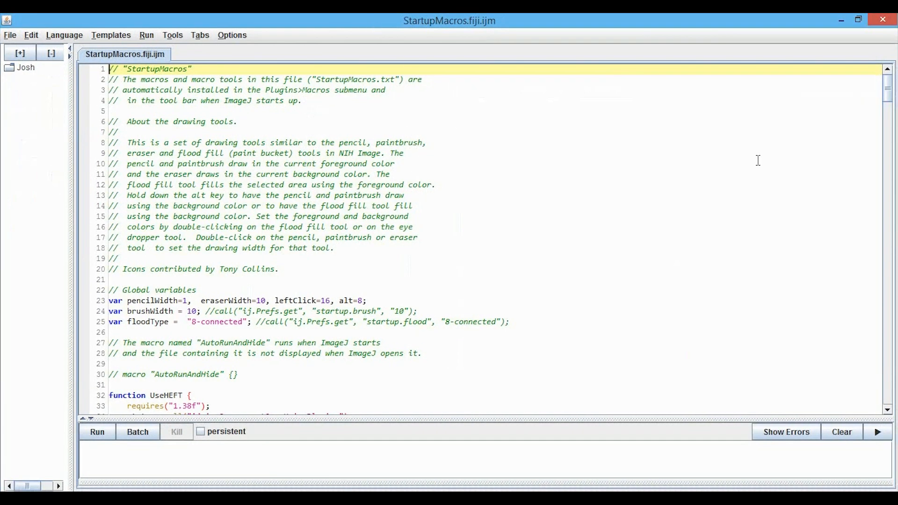
{"action": "scroll", "scroll_direction": "down", "scroll_amount": 3}
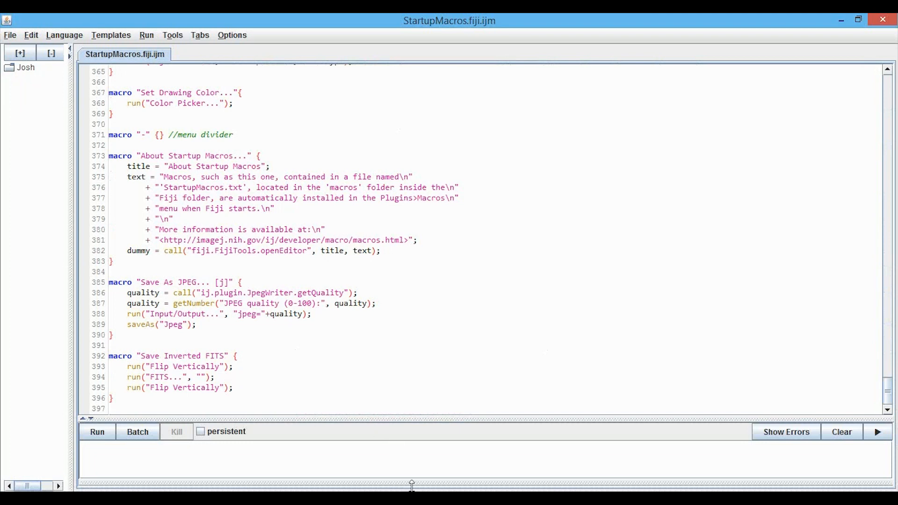
{"action": "left_click", "coordinate": [674, 48]}
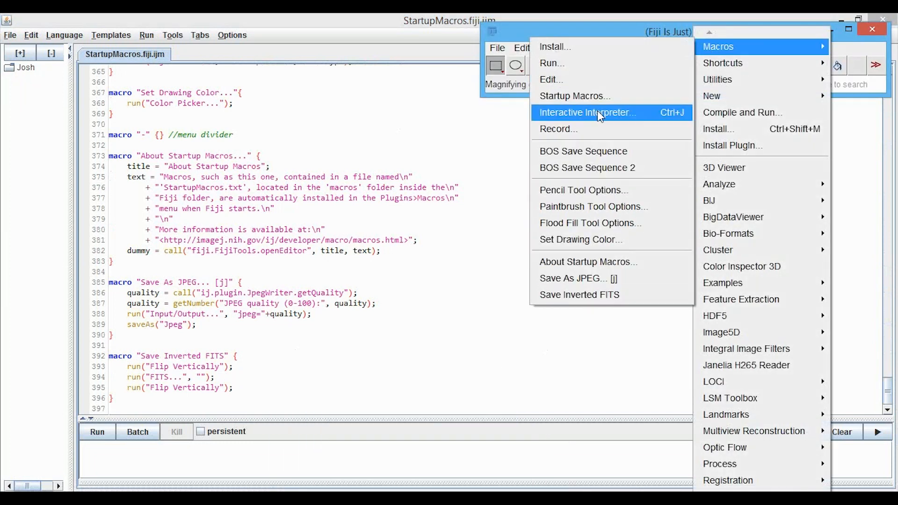
{"action": "mouse_move", "coordinate": [578, 294]}
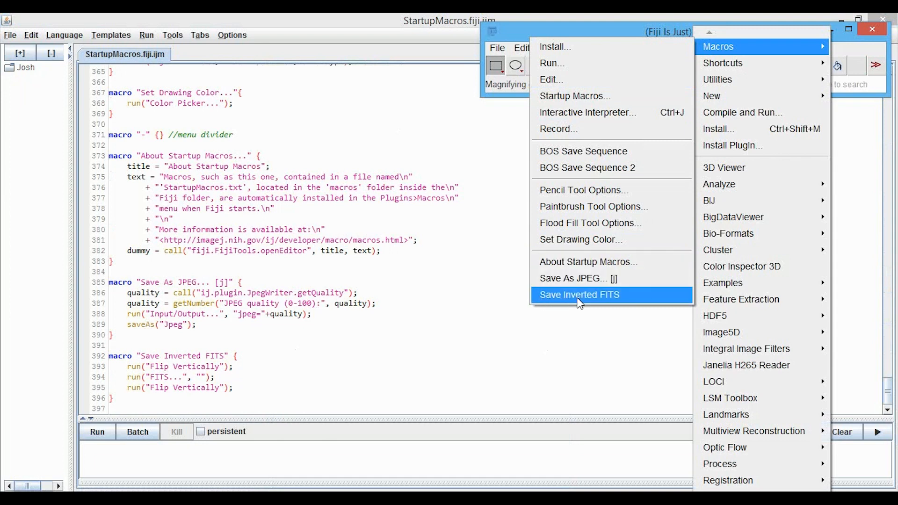
{"action": "mouse_move", "coordinate": [572, 278]}
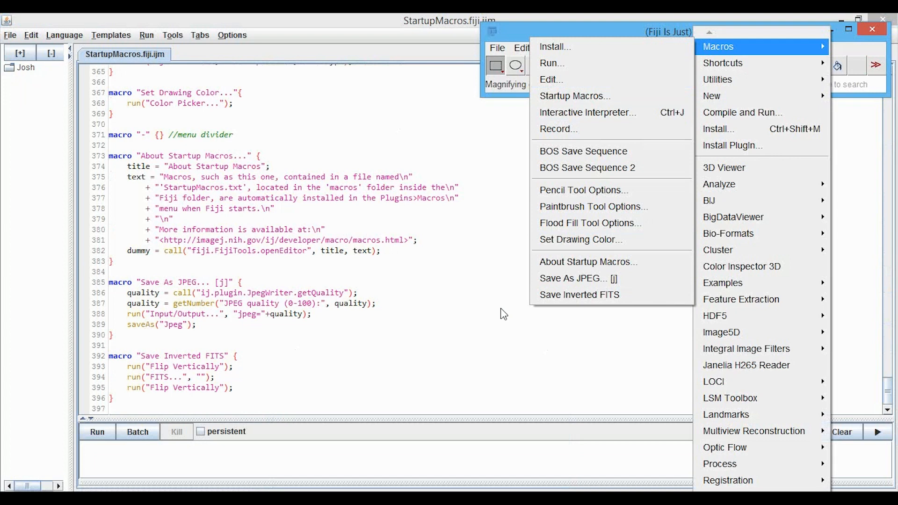
Enter '-' as the line 371 divider name and add a divider after Save Inverted FITS.
{"action": "left_click", "coordinate": [344, 328]}
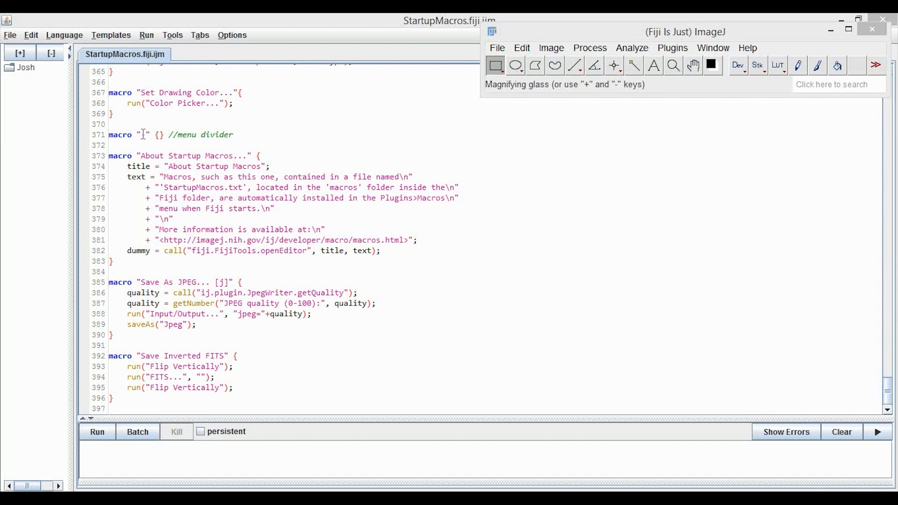
{"action": "type", "text": "-"}
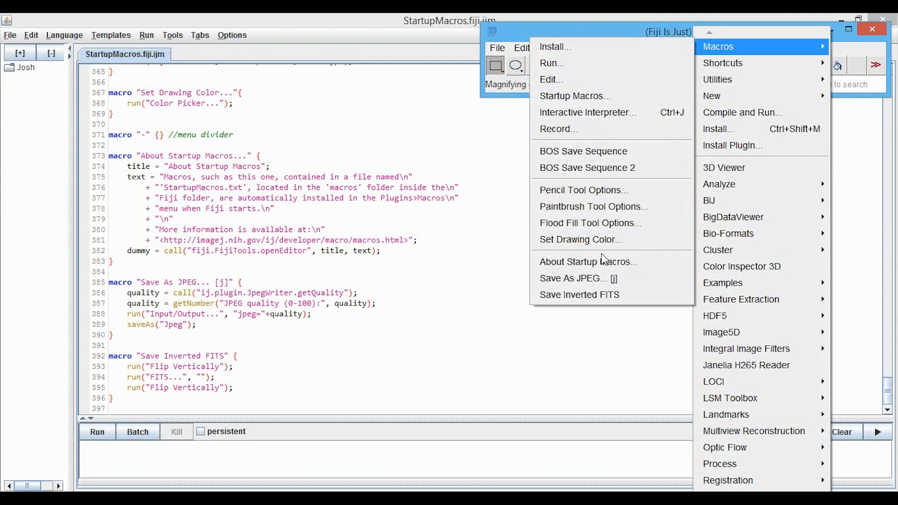
{"action": "mouse_move", "coordinate": [580, 239]}
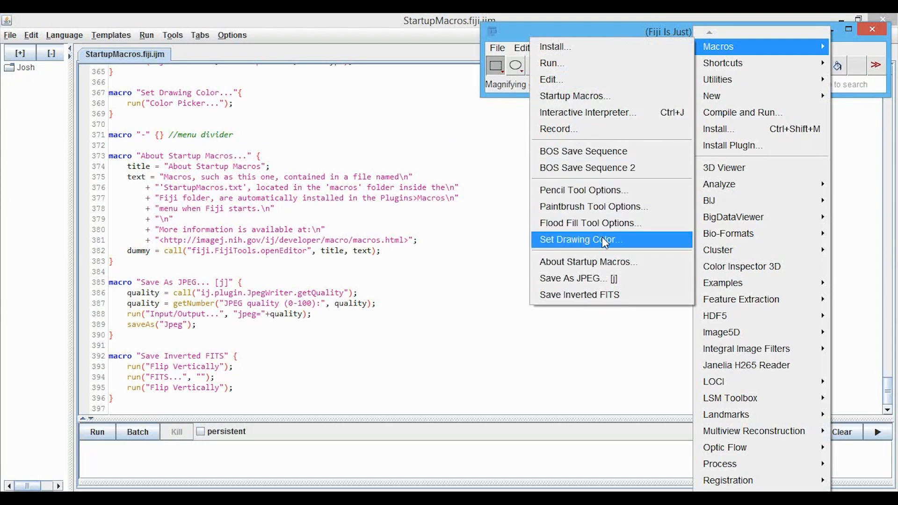
{"action": "left_click", "coordinate": [256, 145]}
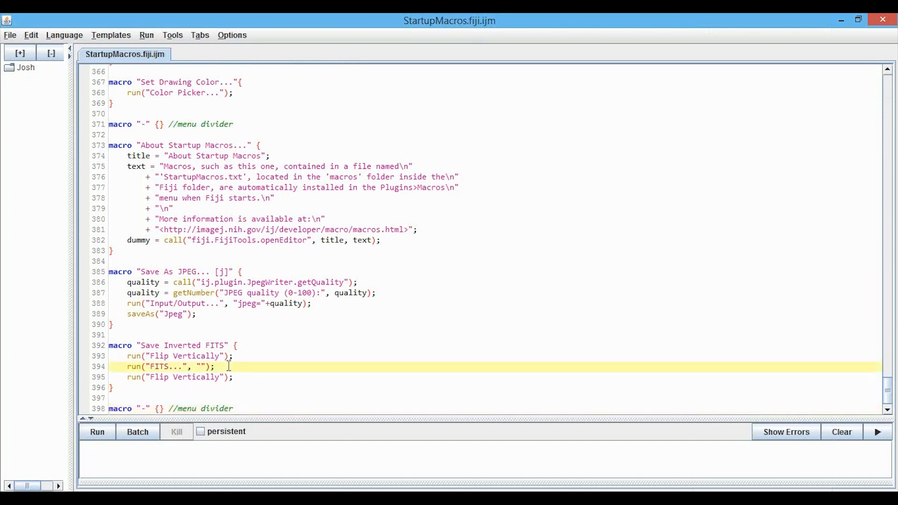
Bring the main Fiji window forward and view the Plugins > Macros entries ending at Save Inverted FITS.
{"action": "key", "text": "alt+tab"}
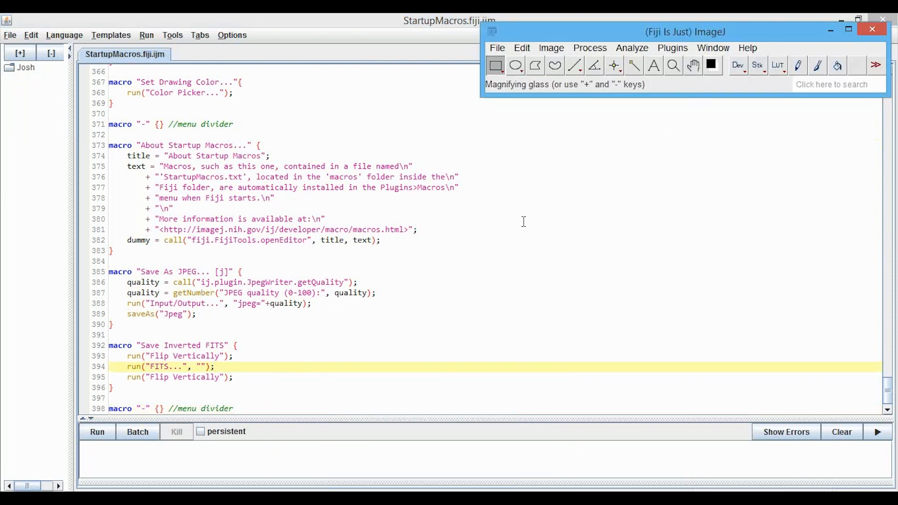
{"action": "mouse_move", "coordinate": [777, 64]}
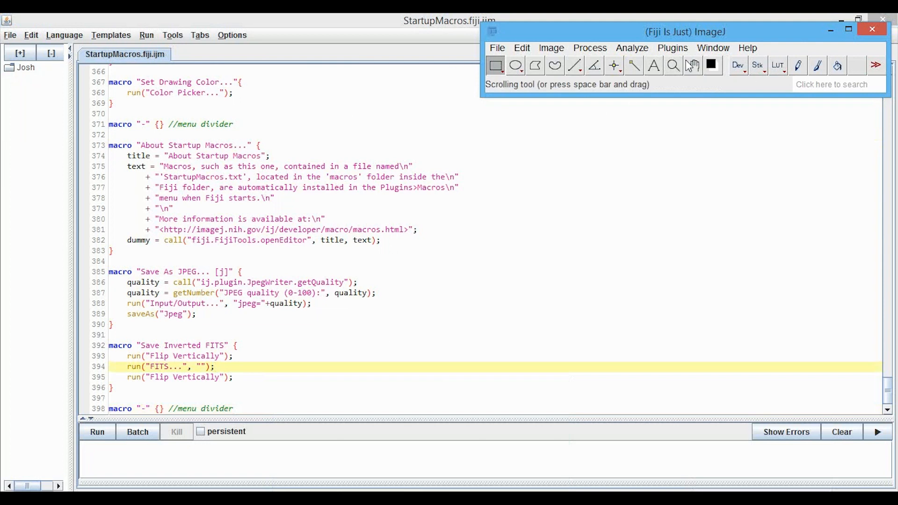
{"action": "left_click", "coordinate": [673, 48]}
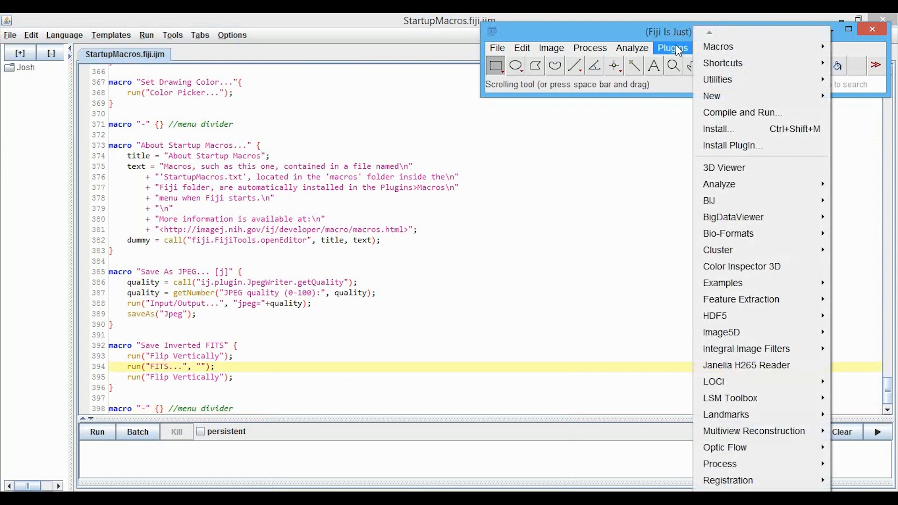
{"action": "left_click", "coordinate": [718, 130]}
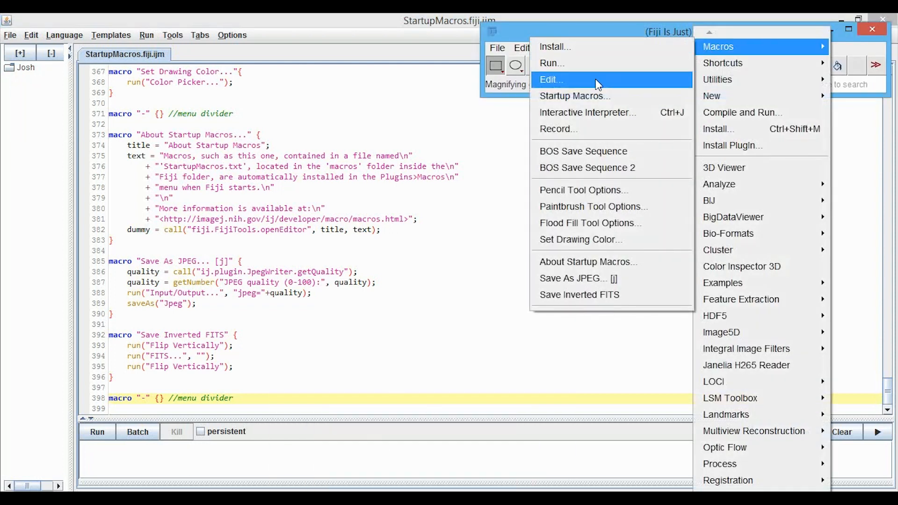
Copy all JTE_Macro.ijm code and create a 'JTE Macro' block after Save Inverted FITS.
{"action": "left_click", "coordinate": [204, 54]}
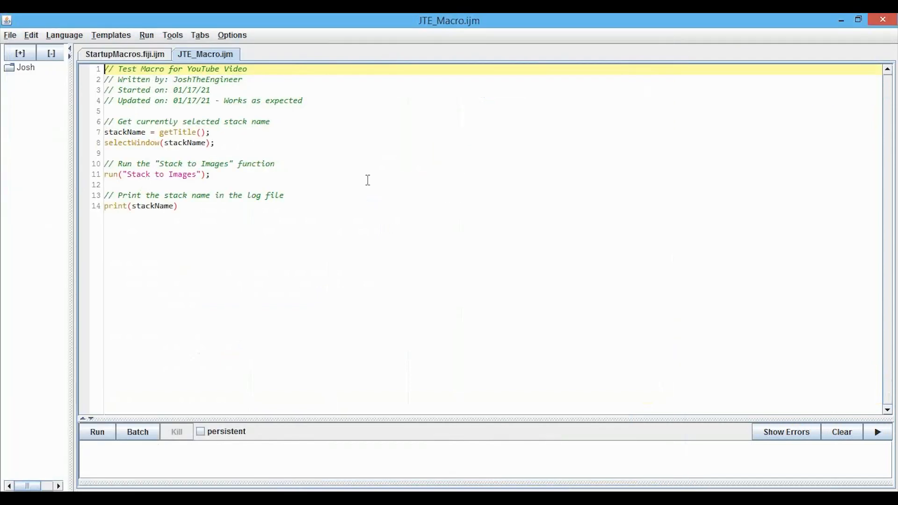
{"action": "key", "text": "ctrl+a"}
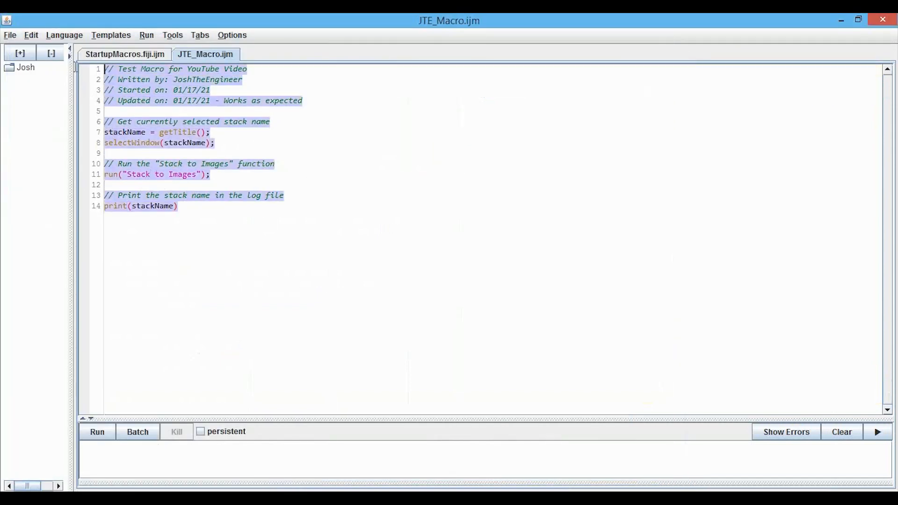
{"action": "left_click", "coordinate": [124, 54]}
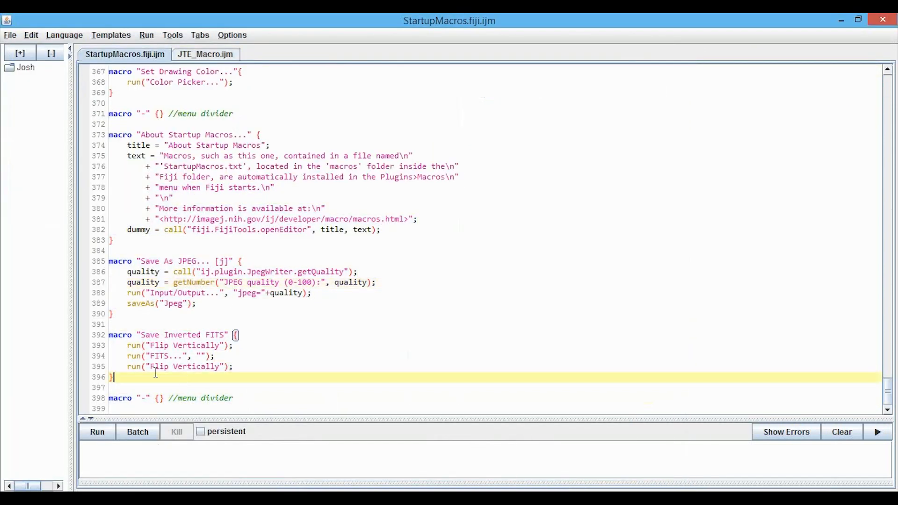
{"action": "left_click", "coordinate": [243, 398]}
{"action": "type", "text": "macro \"Save Inverted FITS\" {"}
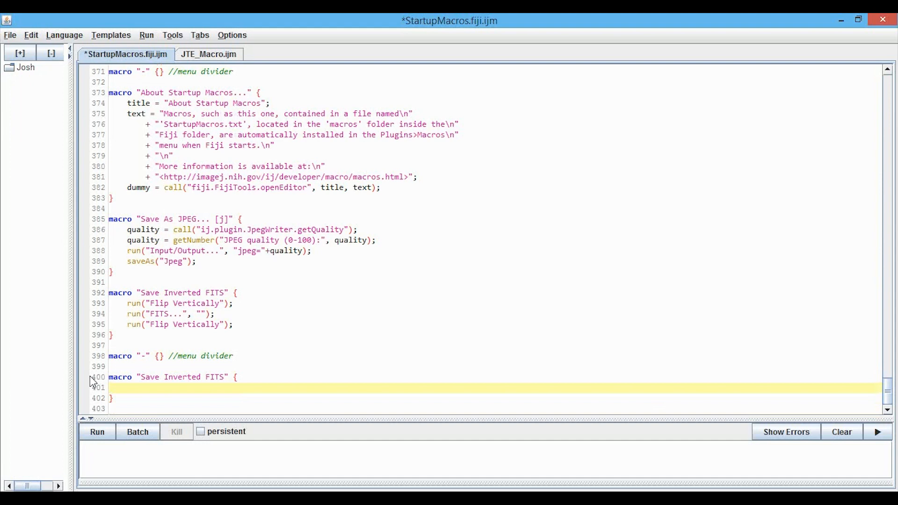
{"action": "double_click", "coordinate": [184, 377]}
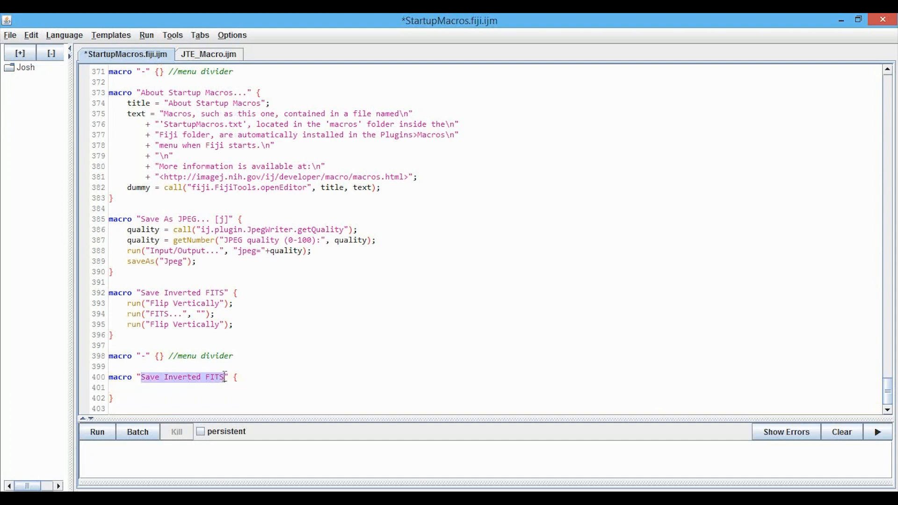
{"action": "type", "text": "JTE Mac\" {"}
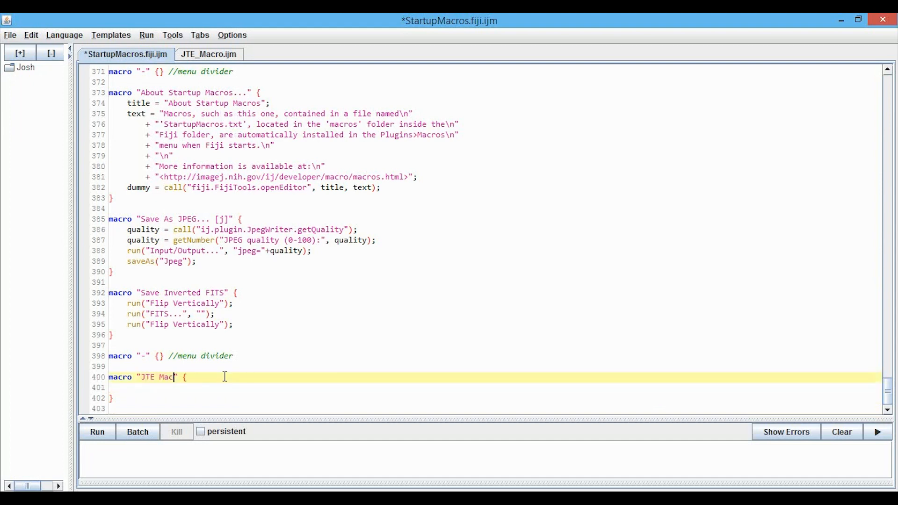
{"action": "left_click", "coordinate": [209, 54]}
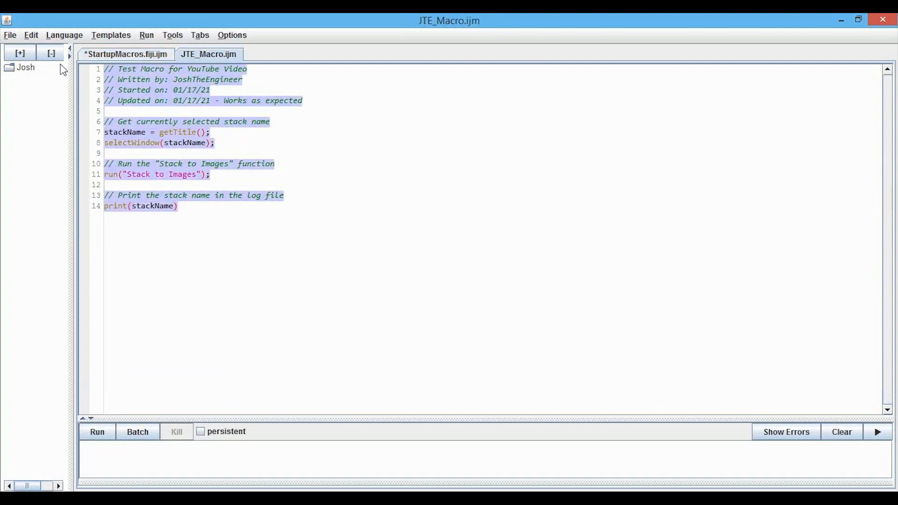
{"action": "left_click", "coordinate": [125, 54]}
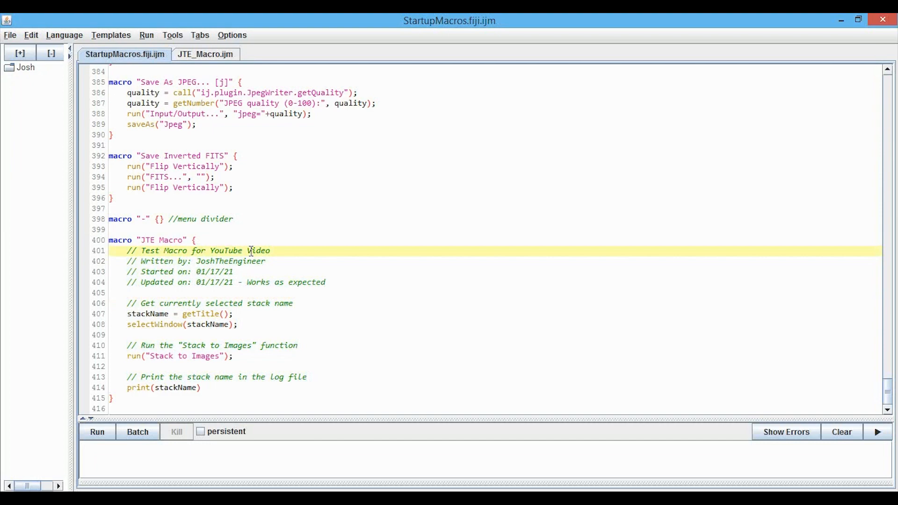
{"action": "mouse_move", "coordinate": [263, 264]}
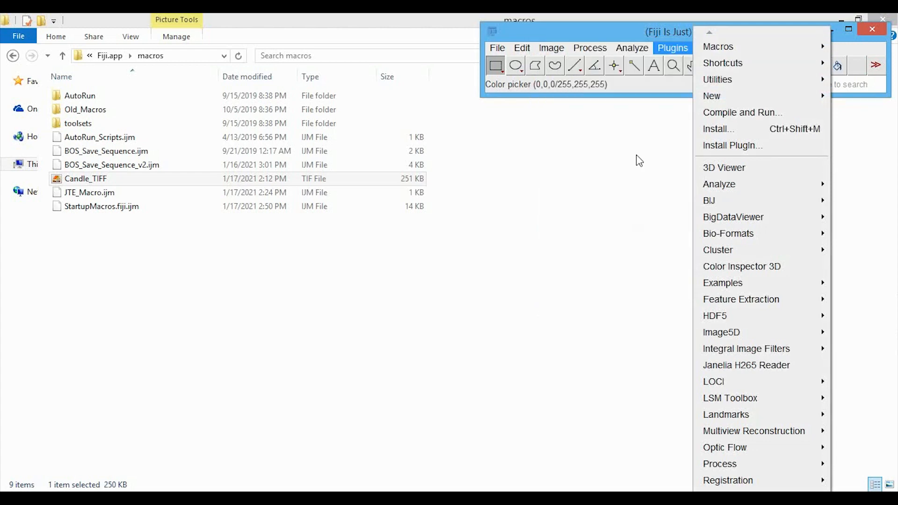
Quit and relaunch Fiji, then check that 'JTE Macro' appears under Plugins > Macros.
{"action": "left_click", "coordinate": [718, 46]}
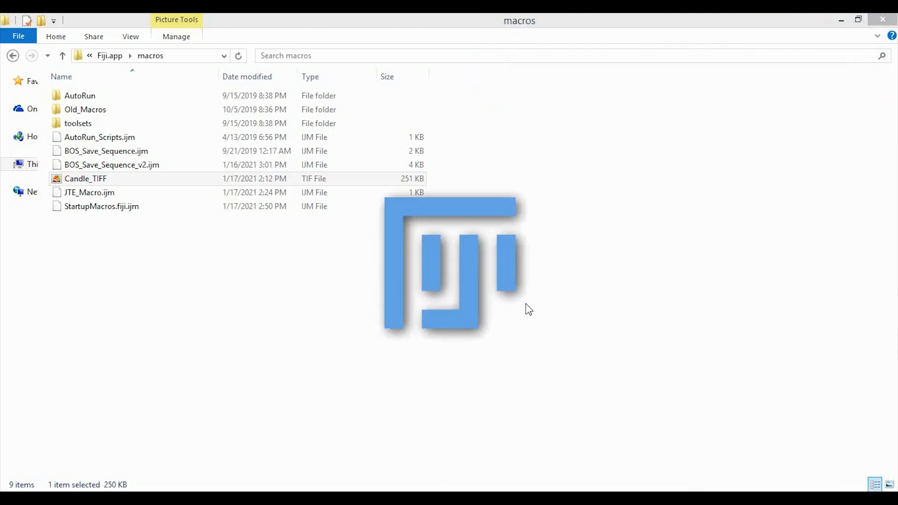
{"action": "mouse_move", "coordinate": [558, 309]}
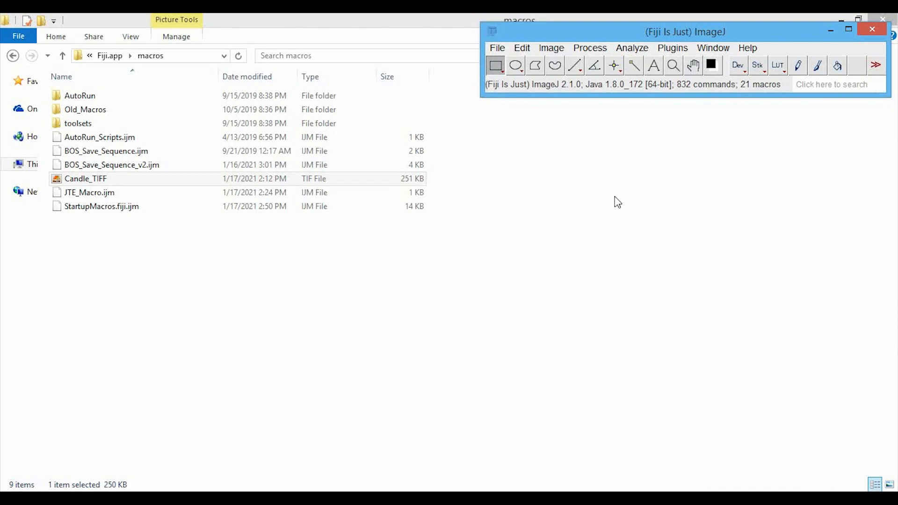
{"action": "left_click", "coordinate": [672, 48]}
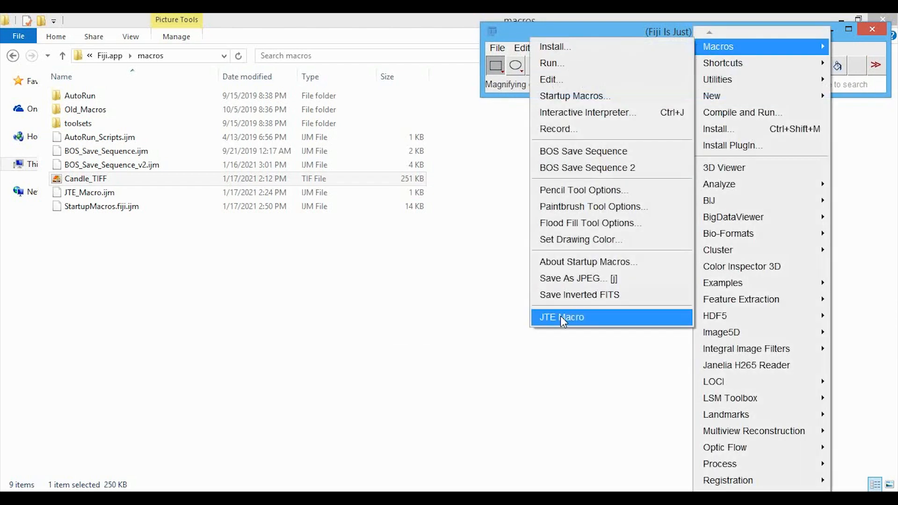
{"action": "left_click", "coordinate": [561, 316]}
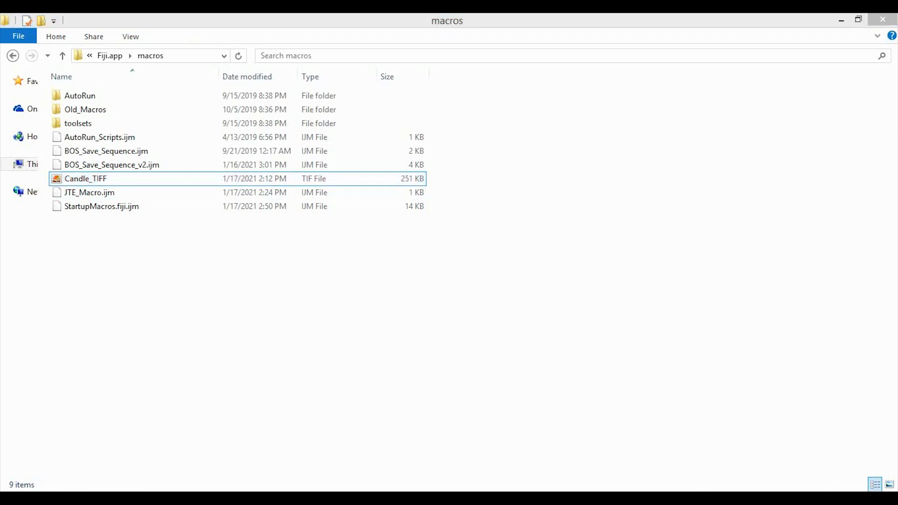
Open Candle_TIFF and run JTE Macro to split it into -0001 and -0002 images.
{"action": "double_click", "coordinate": [85, 178]}
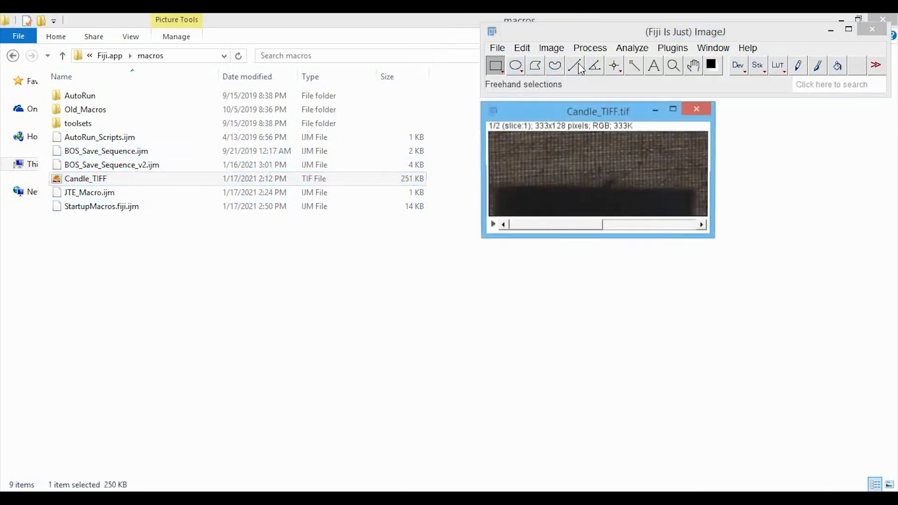
{"action": "mouse_move", "coordinate": [673, 65]}
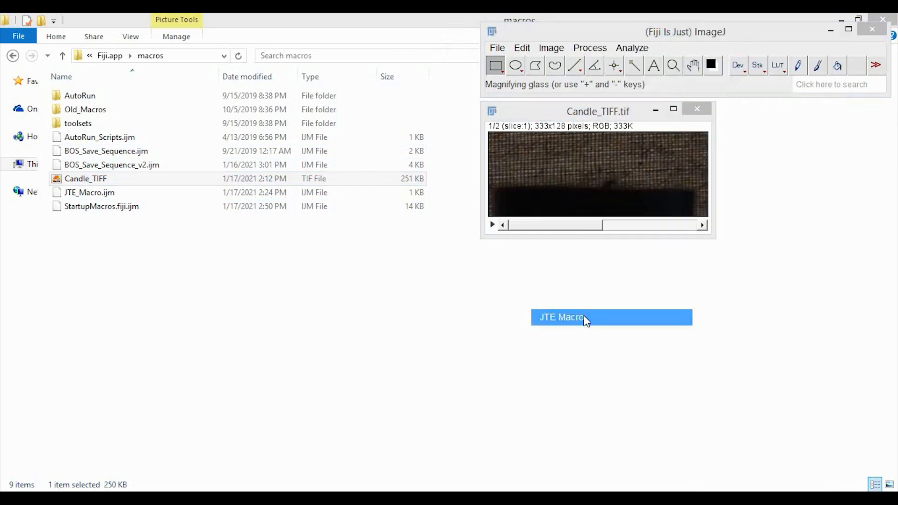
{"action": "left_click", "coordinate": [611, 317]}
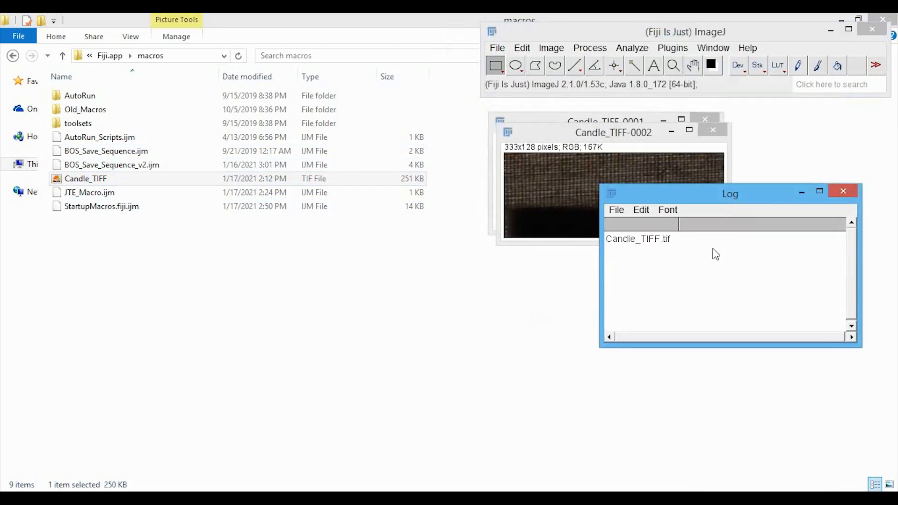